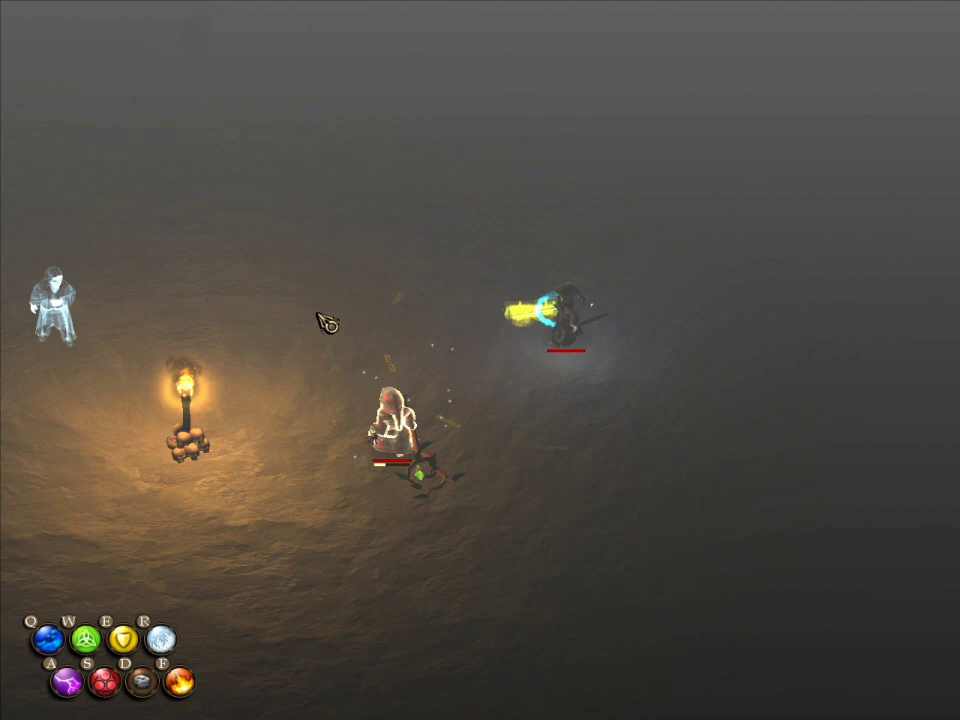
# Cast the queued spell at the zombie to the wizard's upper right, bursting against it
pyautogui.click(564, 320)
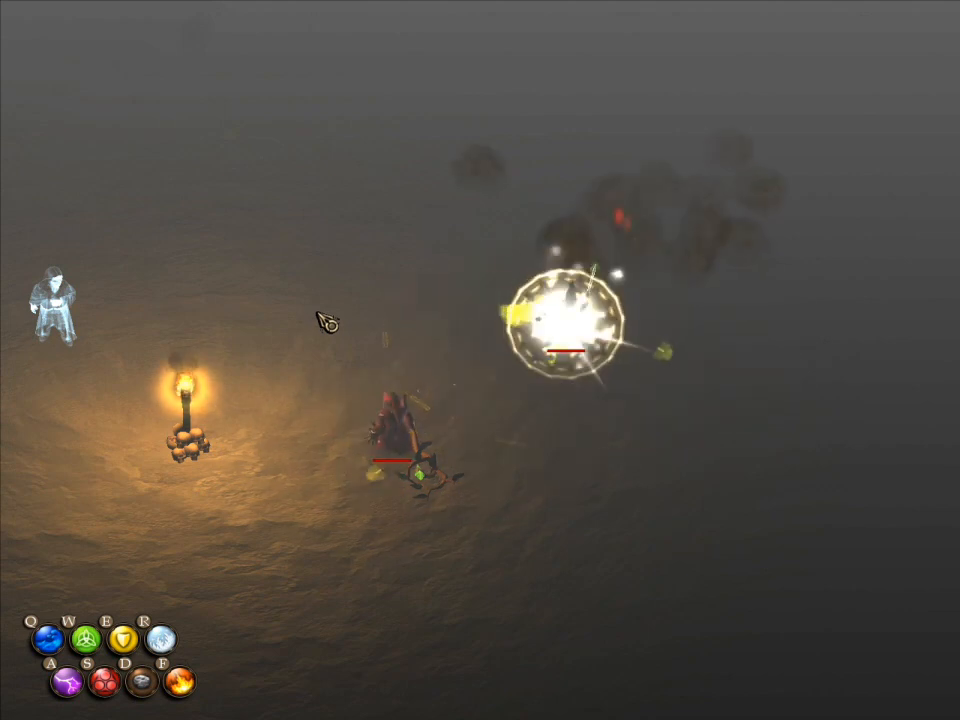